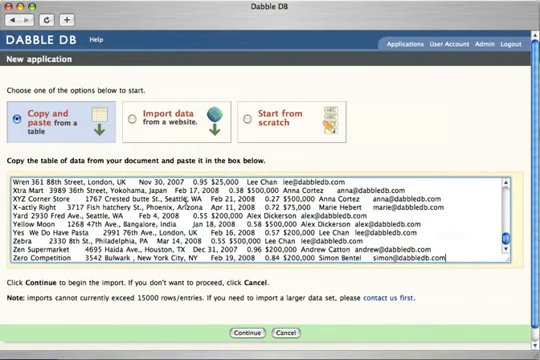
Step: Continue importing the pasted 91-row sales table and start naming the category 'Sale'
{"action": "left_click", "coordinate": [247, 331]}
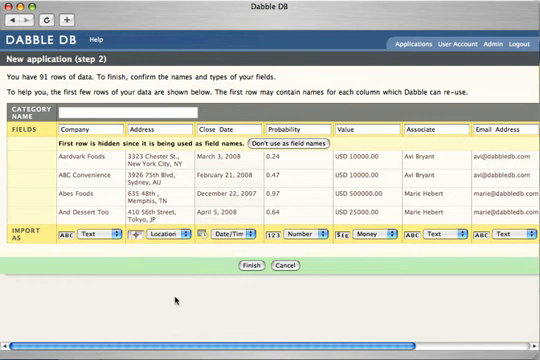
{"action": "type", "text": "Sa"}
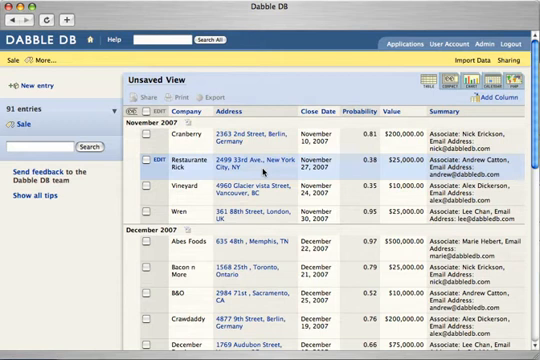
Step: Finish the Sale import and search the entries for 'new york'
{"action": "type", "text": "r"}
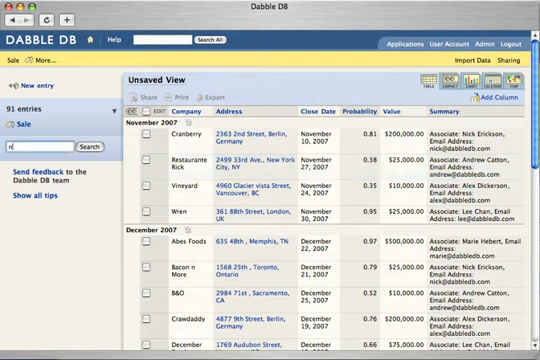
{"action": "type", "text": "new york"}
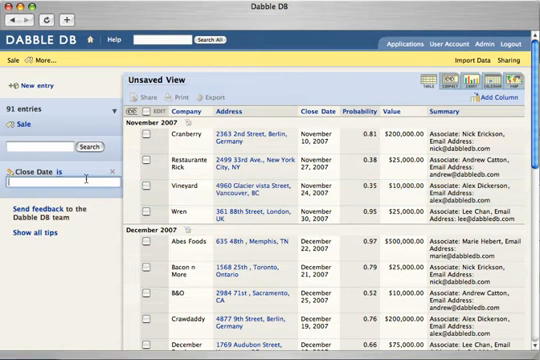
Step: Filter Close Date to 2008, then change the filter to 'this month'
{"action": "type", "text": "2008"}
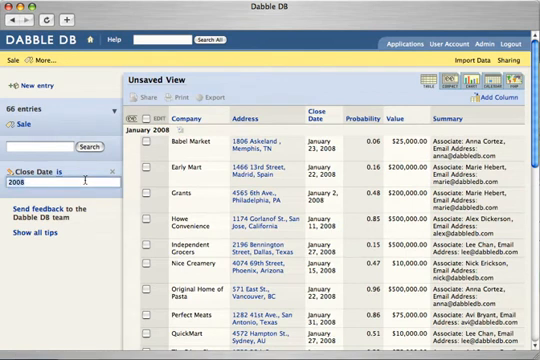
{"action": "type", "text": "this month"}
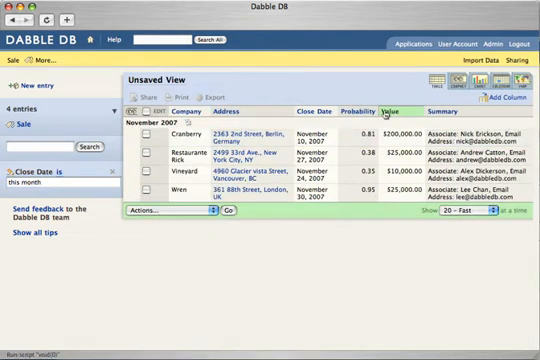
{"action": "left_click", "coordinate": [389, 104]}
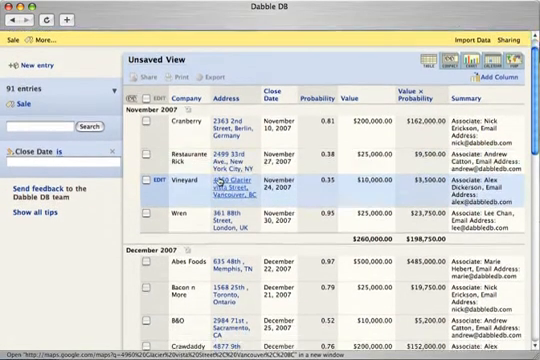
Step: Scroll down through the monthly Value and Value × Probability totals
{"action": "scroll", "scroll_direction": "down", "scroll_amount": 3}
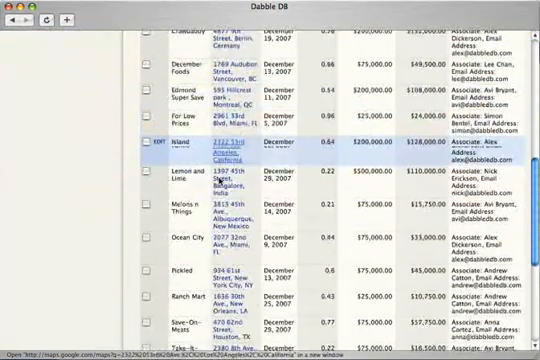
{"action": "scroll", "scroll_direction": "down", "scroll_amount": 3}
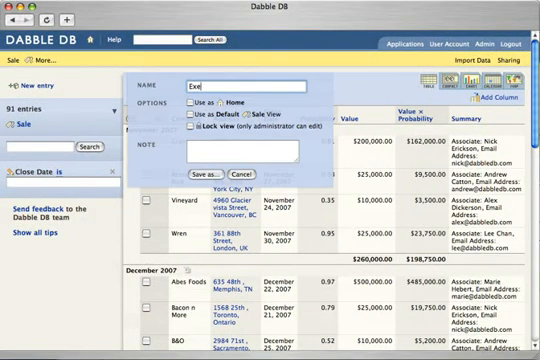
Step: Save the sales view under the new name 'Expected value by month'
{"action": "type", "text": "Expected"}
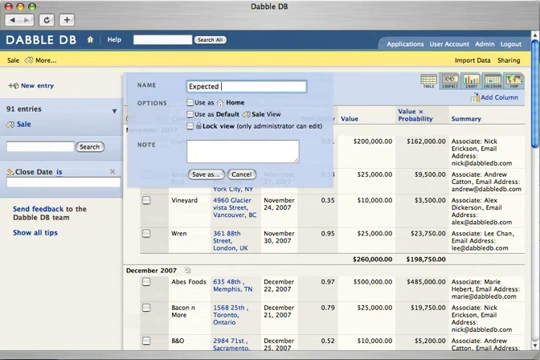
{"action": "type", "text": "value by month"}
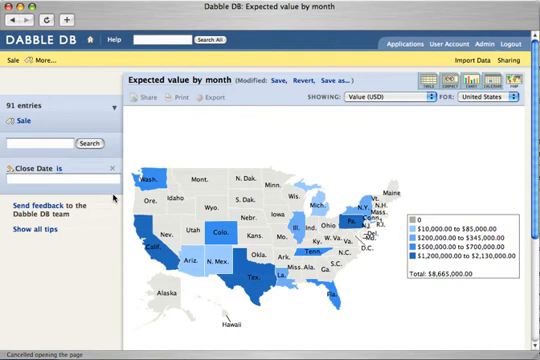
Step: Filter the US value map's Close Date to 'q1 2008'
{"action": "type", "text": "q1"}
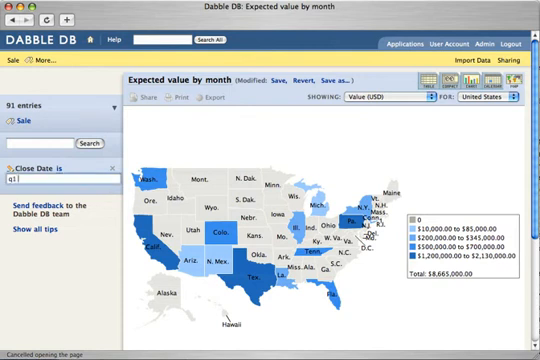
{"action": "type", "text": "2008"}
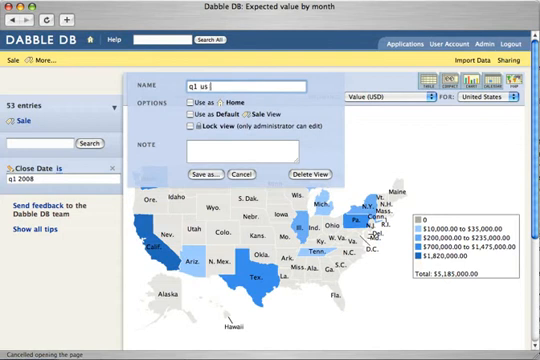
Step: Save the filtered q1 2008 map as a view named 'q1 us sales'
{"action": "type", "text": "sales"}
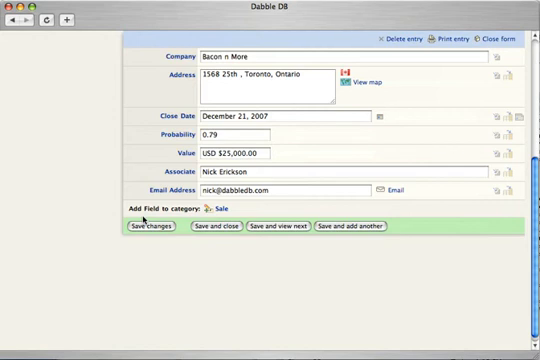
{"action": "mouse_move", "coordinate": [142, 215]}
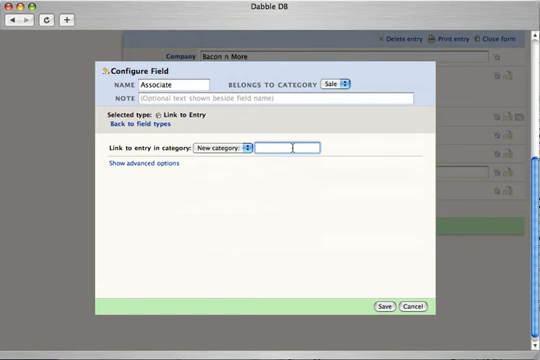
Step: Make Associate a link to entries of a new category named 'Person'
{"action": "type", "text": "Person"}
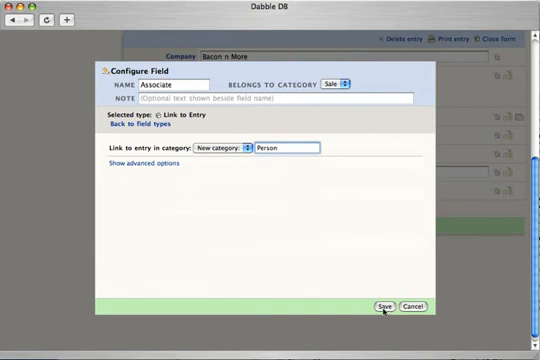
{"action": "left_click", "coordinate": [382, 305]}
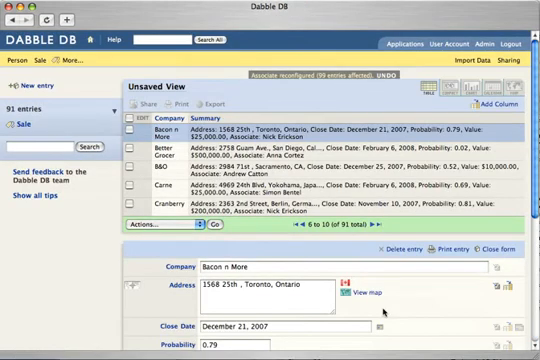
Step: Add a Phone Number field to Person and save a first number (604 555 12…)
{"action": "left_click", "coordinate": [18, 62]}
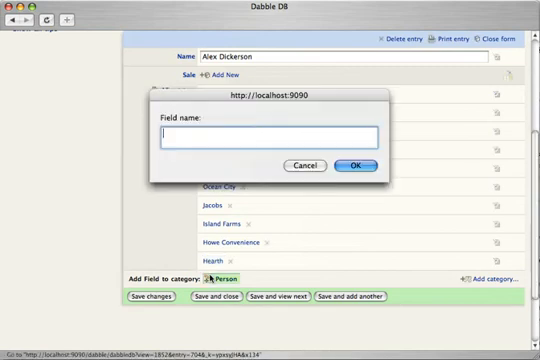
{"action": "type", "text": "Phone Number"}
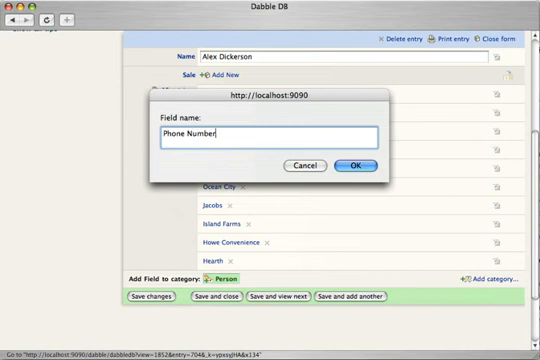
{"action": "left_click", "coordinate": [360, 164]}
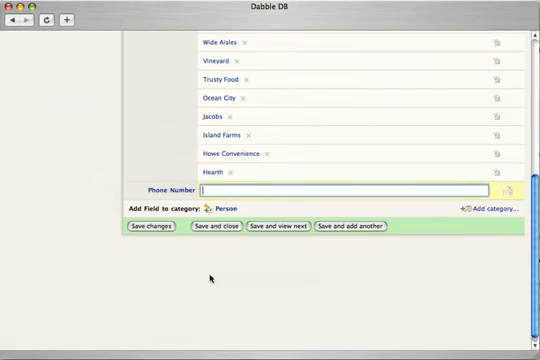
{"action": "type", "text": "604 555 1212"}
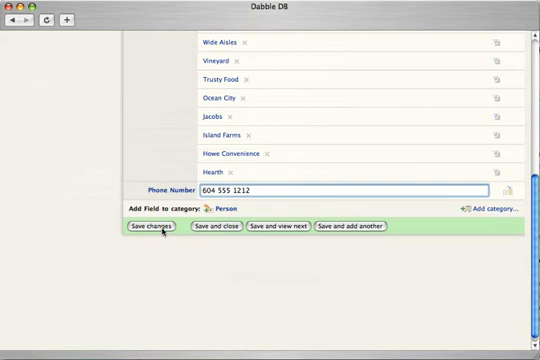
{"action": "left_click", "coordinate": [146, 227]}
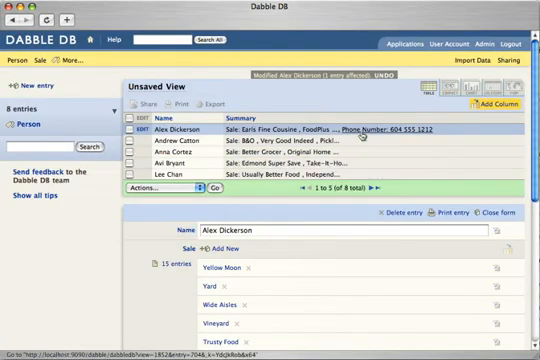
Step: Show Phone Number as its own column and type numbers for the next people
{"action": "left_click", "coordinate": [494, 105]}
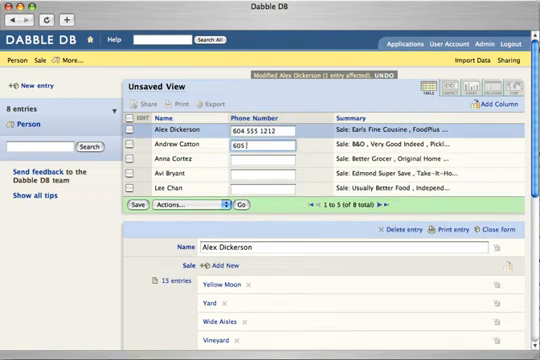
{"action": "type", "text": "604 555 1213"}
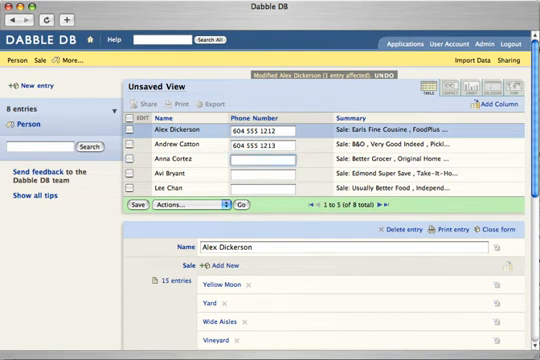
{"action": "type", "text": "604 555 1214"}
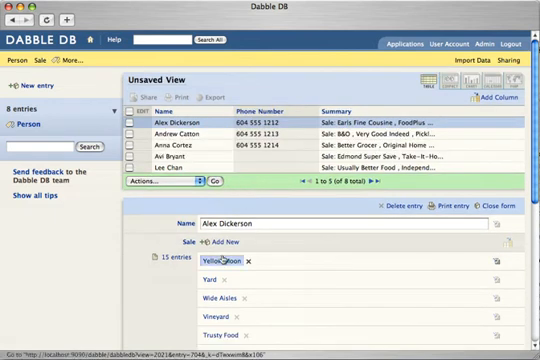
Step: Open the Yellow Moon sale and move the Email Address field to the Person category
{"action": "left_click", "coordinate": [225, 261]}
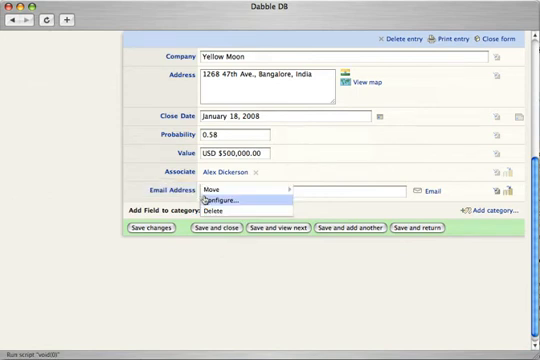
{"action": "left_click", "coordinate": [224, 203]}
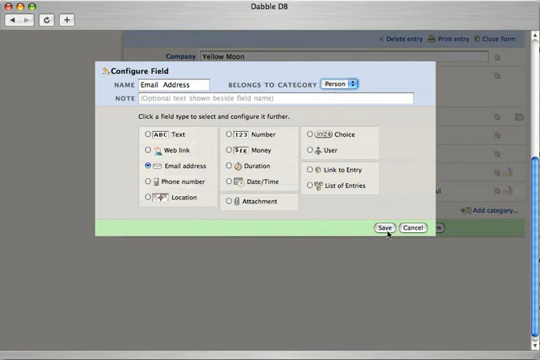
{"action": "left_click", "coordinate": [378, 232]}
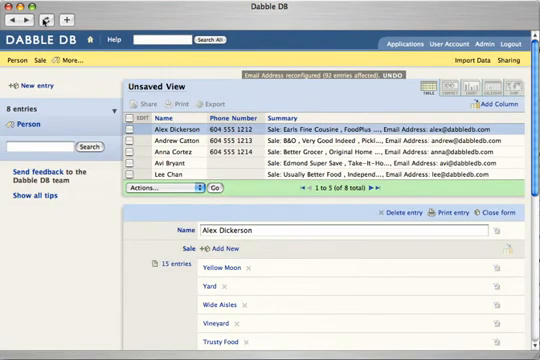
Step: Add the Email Address column and save the people table as the 'Salespeople' view
{"action": "left_click", "coordinate": [497, 105]}
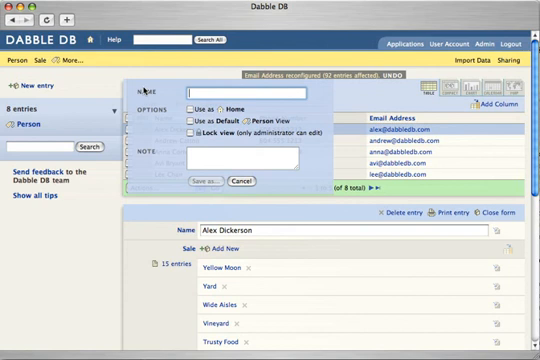
{"action": "type", "text": "Salespeople"}
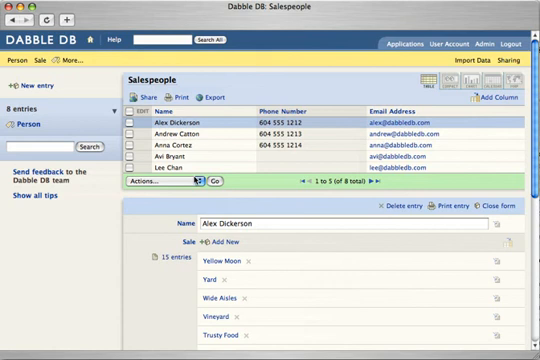
{"action": "left_click", "coordinate": [20, 62]}
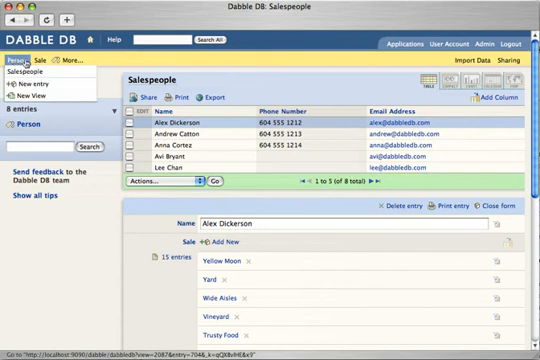
Step: Open the Expected value by month sales view and create a new page from it
{"action": "left_click", "coordinate": [15, 58]}
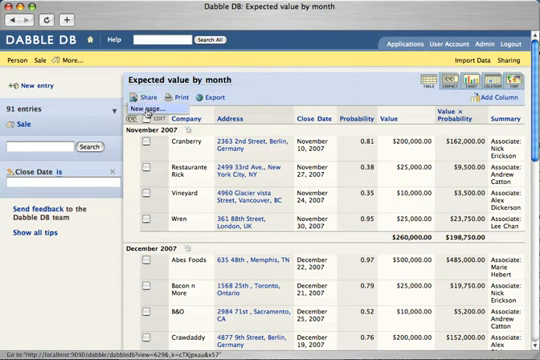
{"action": "left_click", "coordinate": [147, 97]}
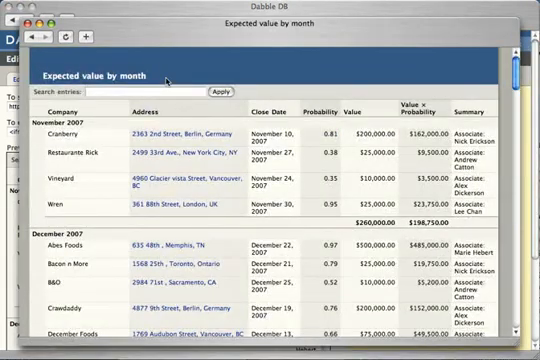
{"action": "mouse_move", "coordinate": [175, 80]}
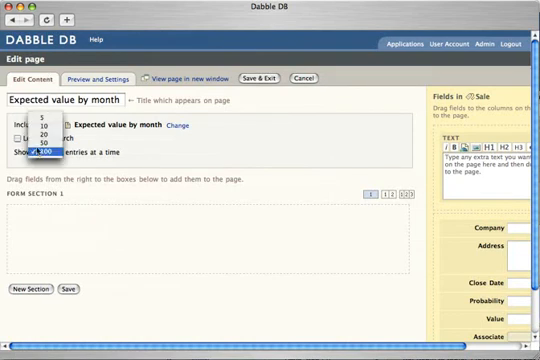
Step: Show 5 entries, enable creating and editing, and title the page 'Deal Form'
{"action": "left_click", "coordinate": [45, 153]}
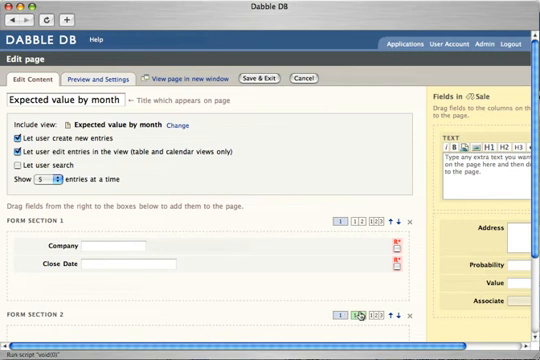
{"action": "scroll", "scroll_direction": "down", "scroll_amount": 3}
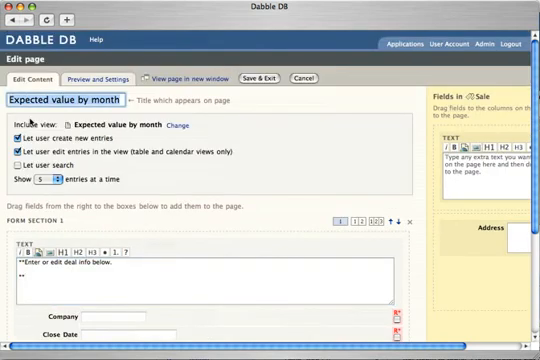
{"action": "type", "text": "Deal Form"}
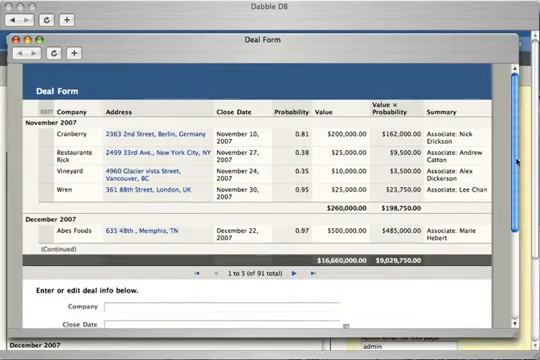
Step: Enter a deal for Benny's Bagels closing next Thursday with value 10
{"action": "type", "text": "Benny's Bagels"}
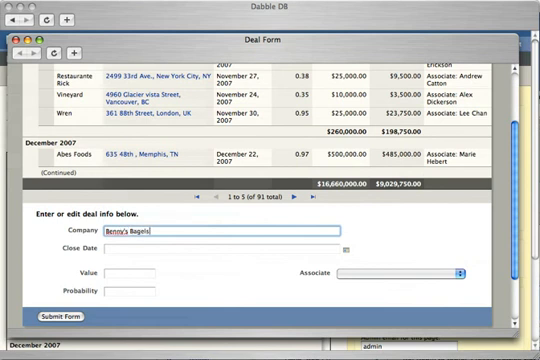
{"action": "type", "text": "next t"}
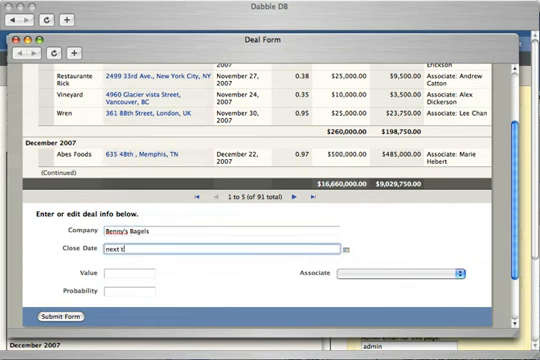
{"action": "type", "text": "10"}
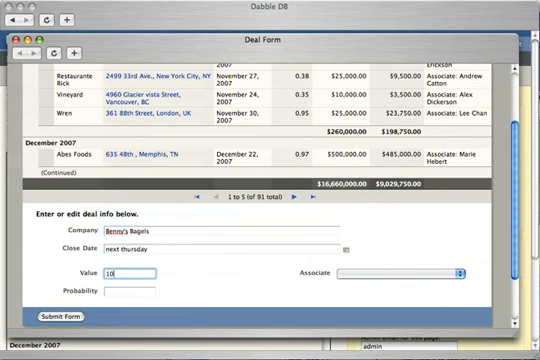